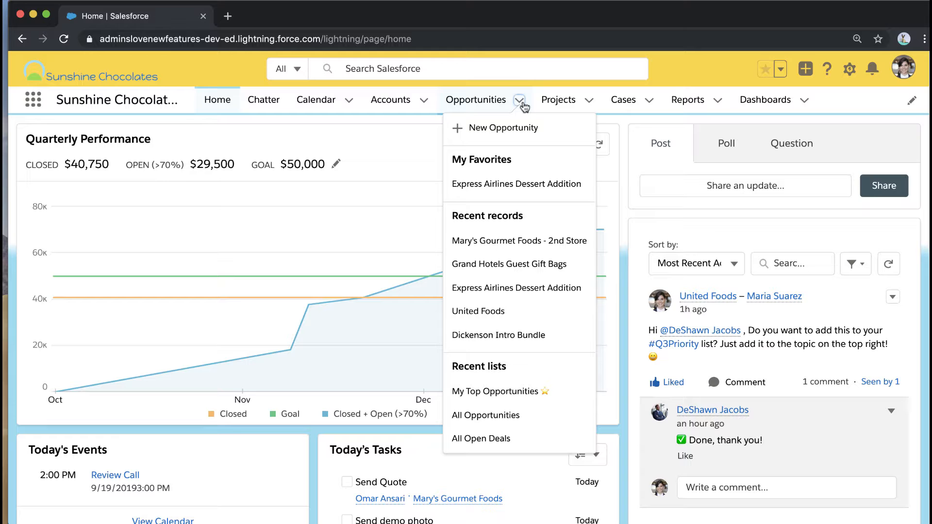
Open the Mary's Gourmet Foods - 2nd Store record from My Top Opportunities.
{"action": "left_click", "coordinate": [494, 391]}
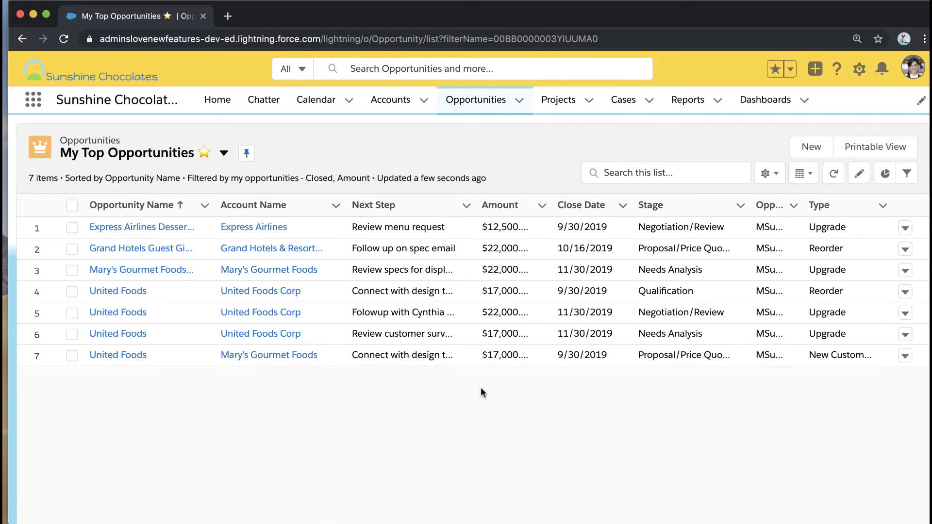
{"action": "left_click", "coordinate": [141, 269]}
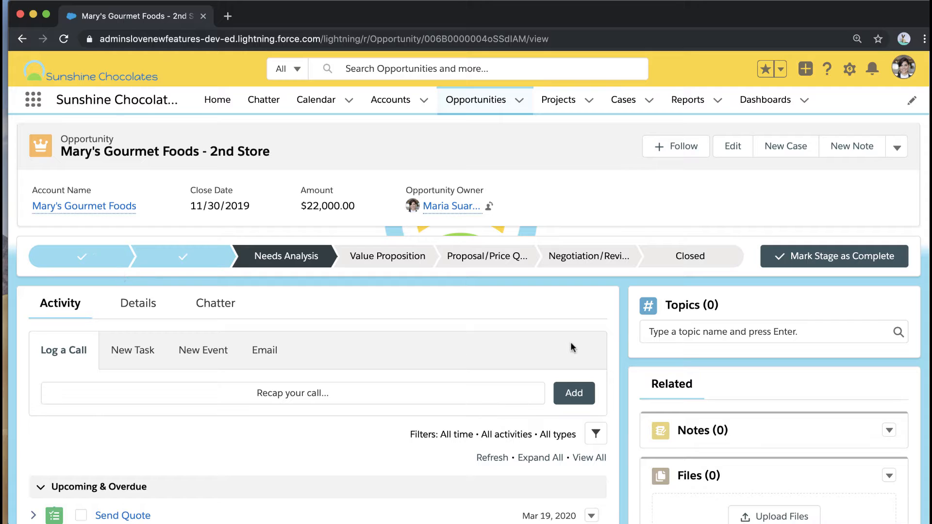
Add the Q3Priority topic via the Topics field by entering 'q3'.
{"action": "left_click", "coordinate": [767, 332]}
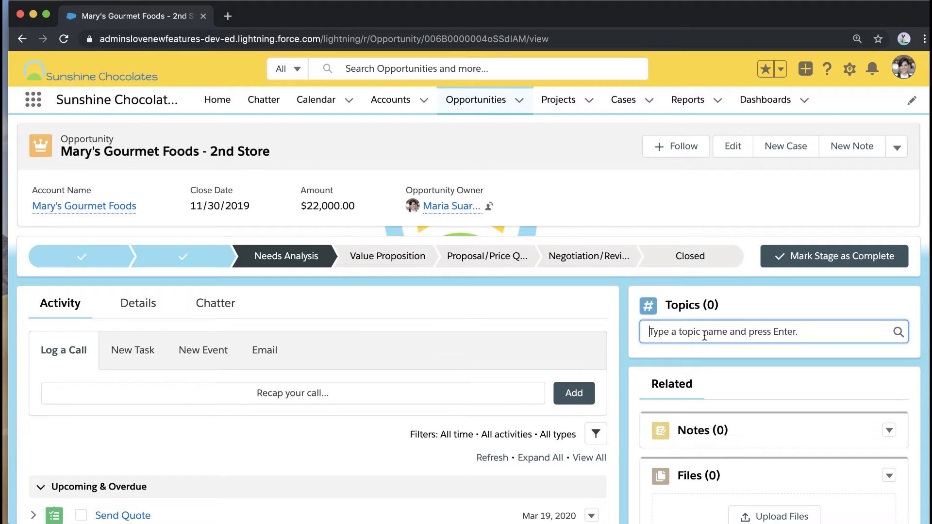
{"action": "type", "text": "q3"}
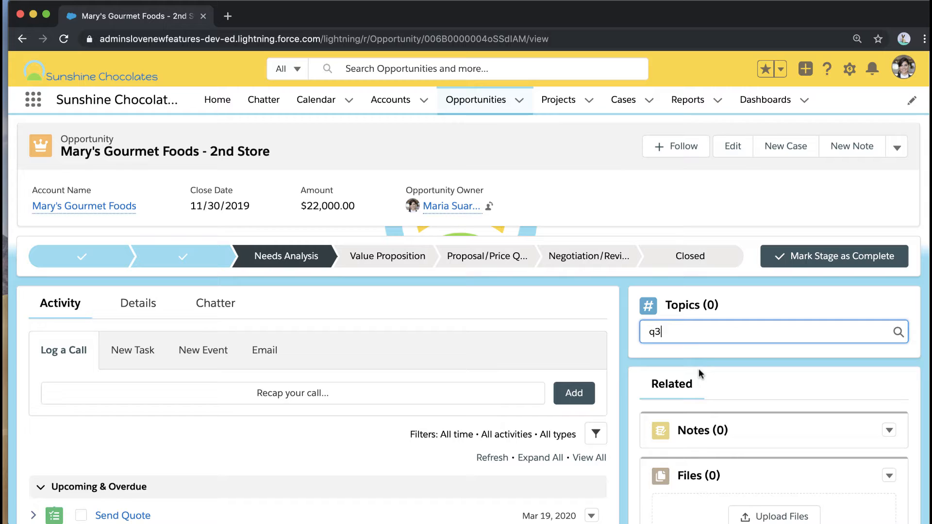
{"action": "key", "text": "Enter"}
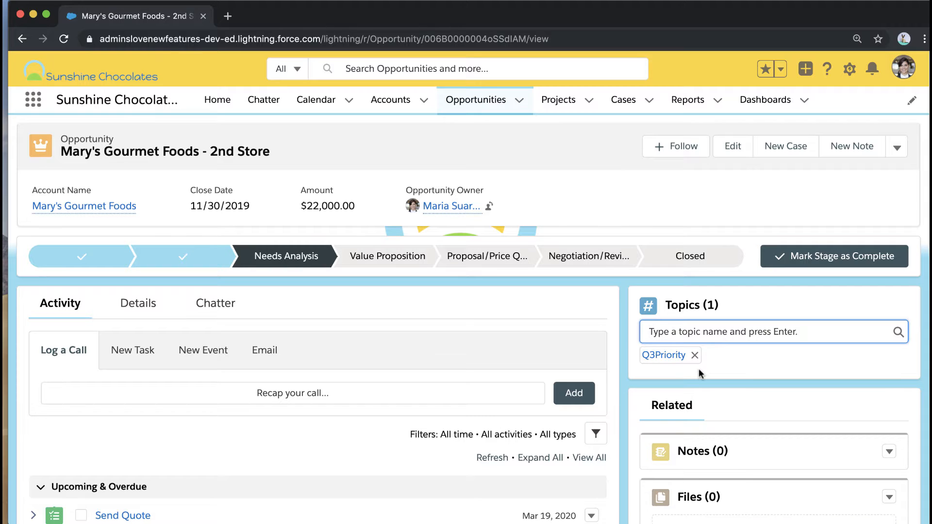
{"action": "left_click", "coordinate": [767, 332]}
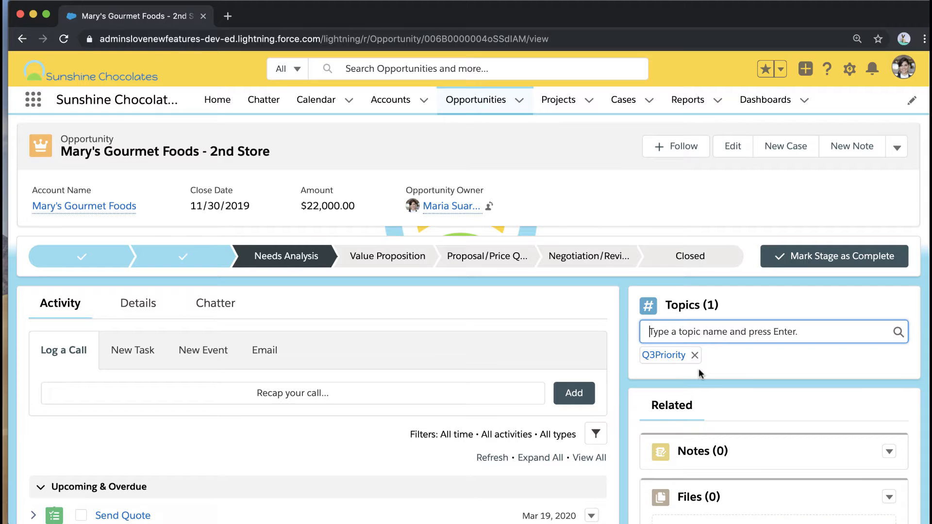
{"action": "mouse_move", "coordinate": [661, 377]}
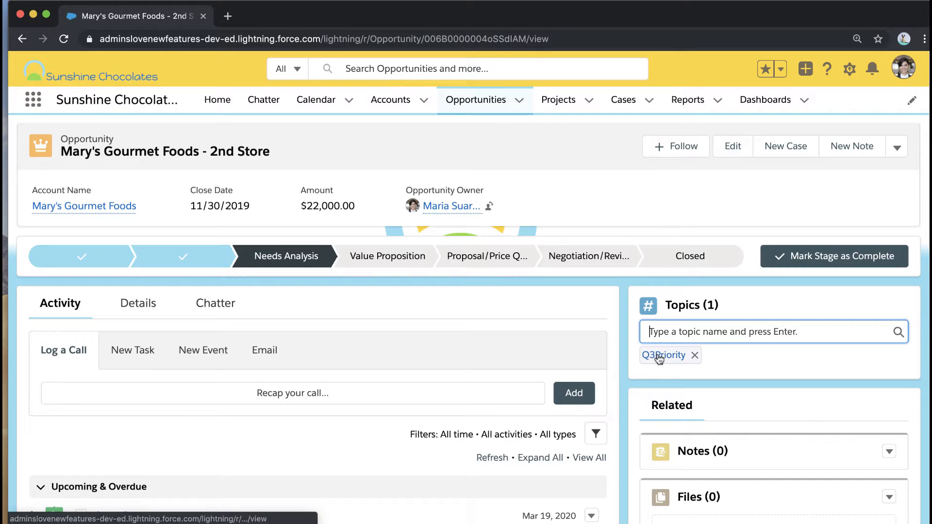
Go to the Q3Priority topic page, like its reply comment, and show its Related records.
{"action": "left_click", "coordinate": [659, 356]}
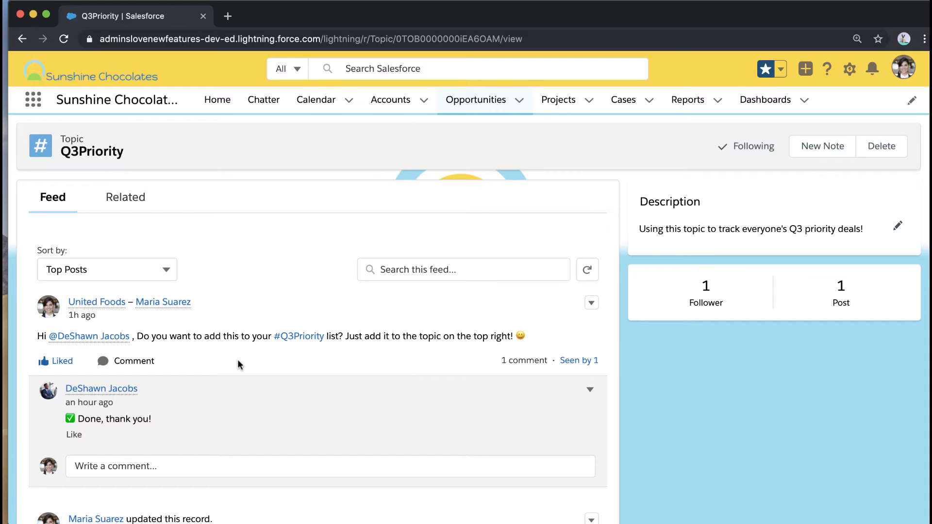
{"action": "mouse_move", "coordinate": [56, 441]}
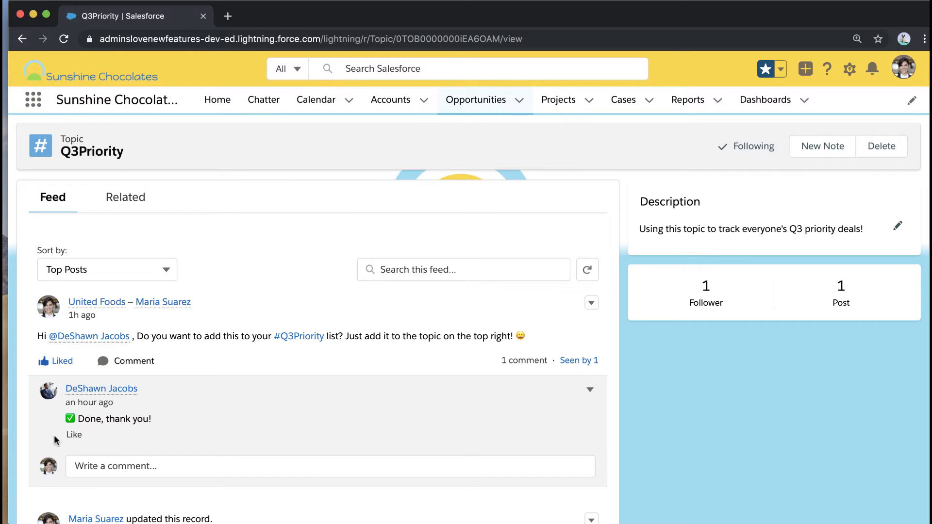
{"action": "left_click", "coordinate": [74, 435]}
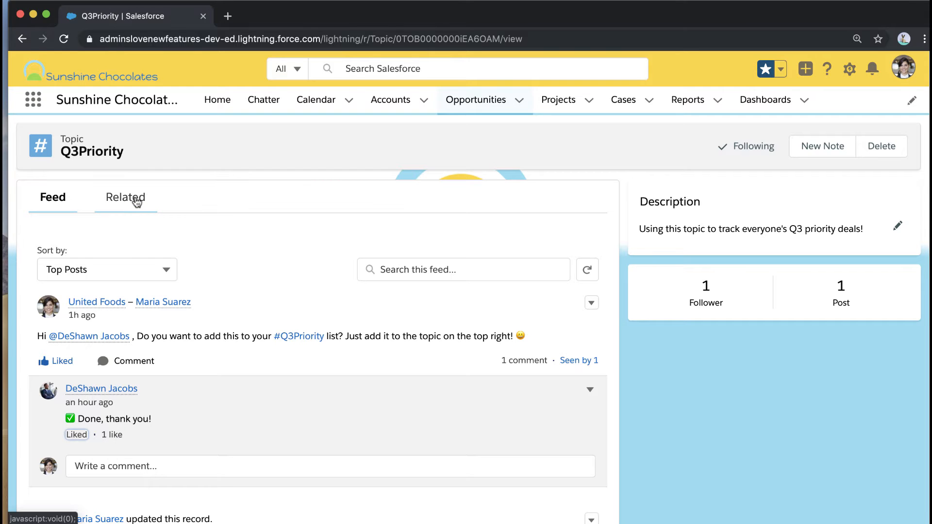
{"action": "left_click", "coordinate": [125, 197]}
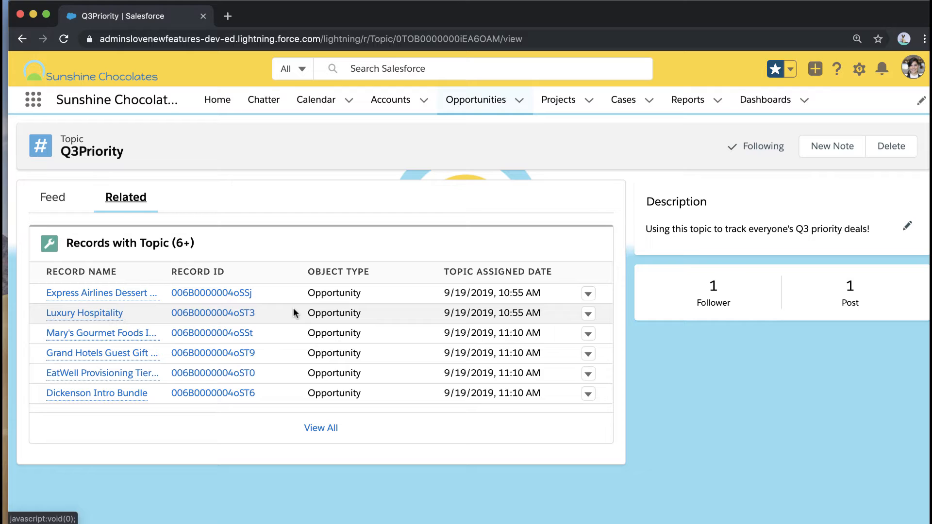
{"action": "mouse_move", "coordinate": [295, 370]}
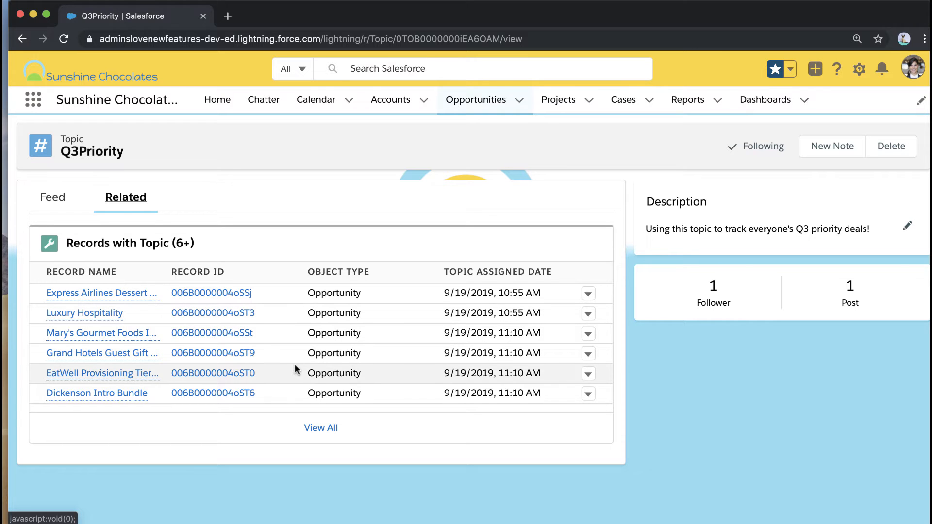
View all eight Q3Priority-tagged records and glance at the Filters panel without changes.
{"action": "left_click", "coordinate": [321, 427]}
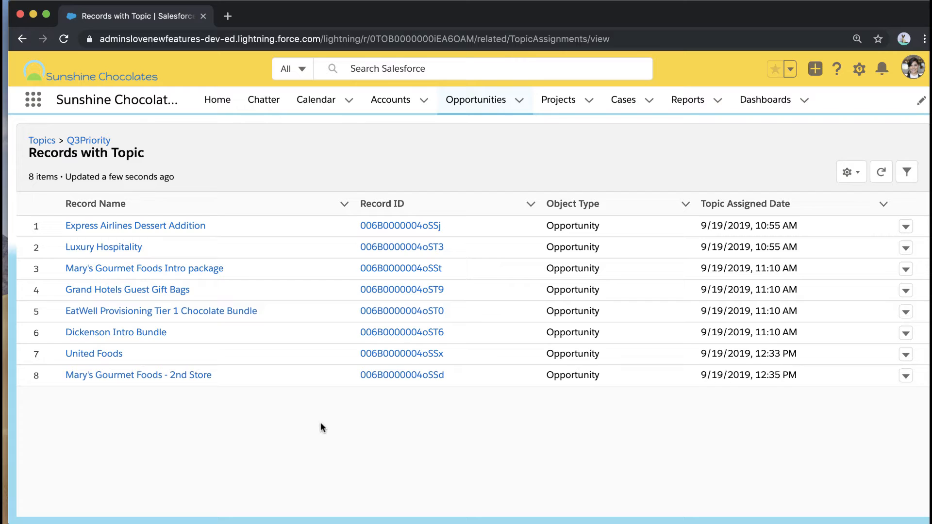
{"action": "mouse_move", "coordinate": [907, 172]}
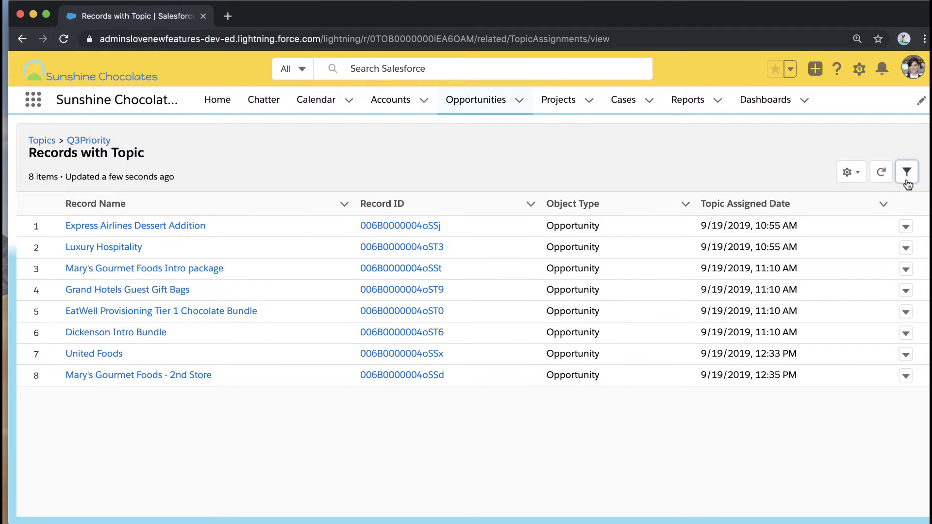
{"action": "left_click", "coordinate": [907, 171]}
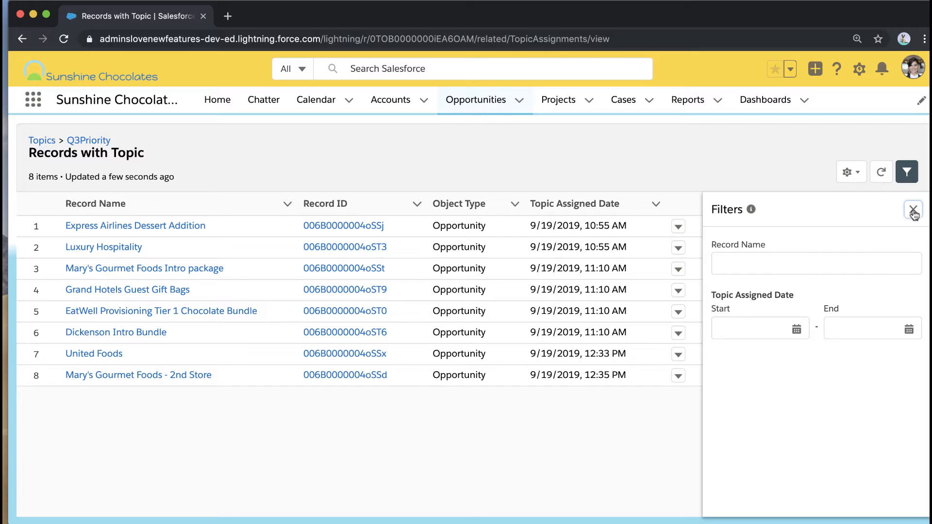
{"action": "left_click", "coordinate": [914, 210]}
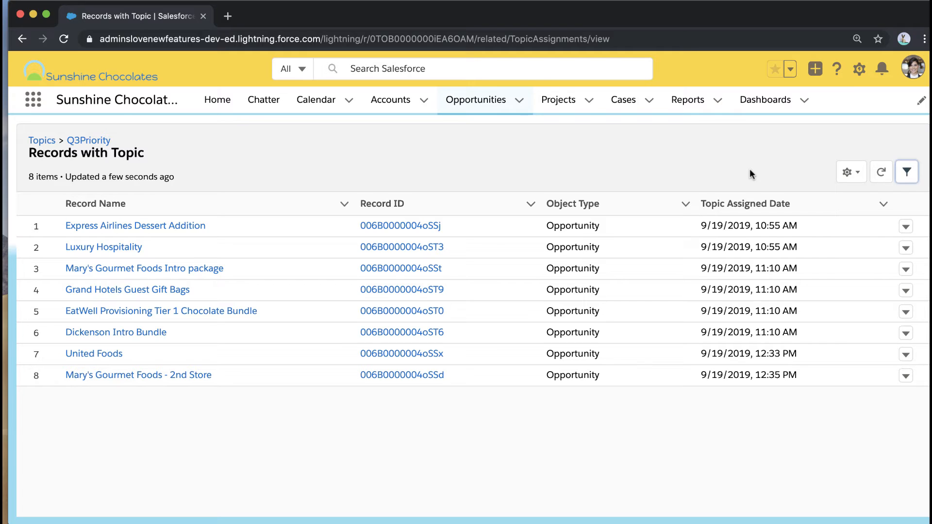
{"action": "mouse_move", "coordinate": [608, 170]}
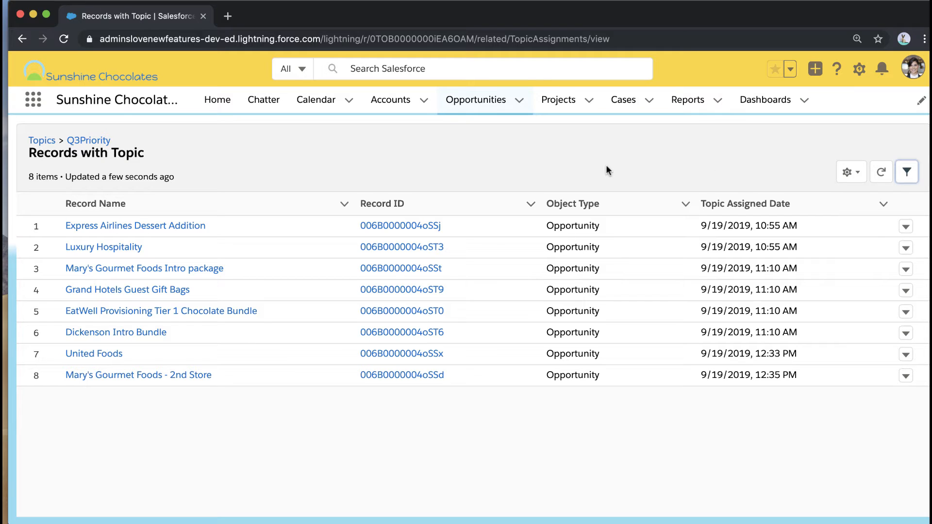
{"action": "mouse_move", "coordinate": [513, 153]}
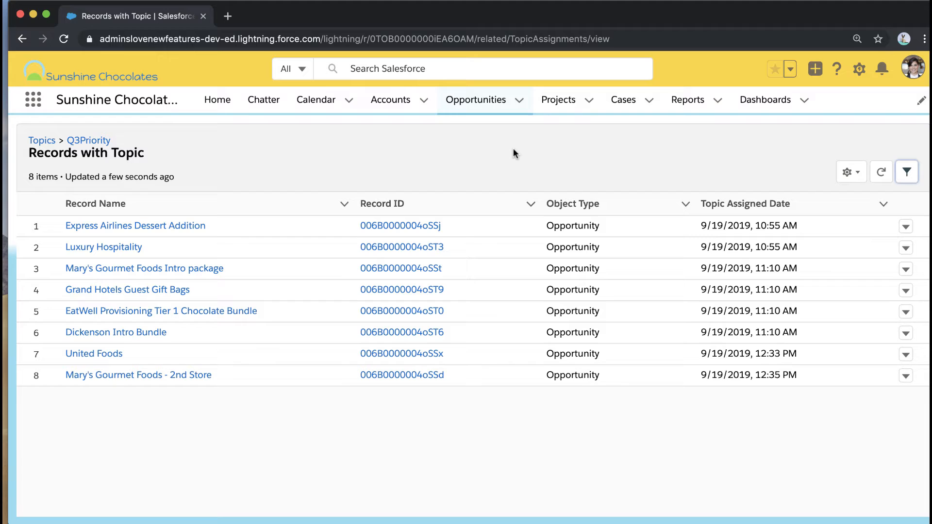
{"action": "mouse_move", "coordinate": [514, 153]}
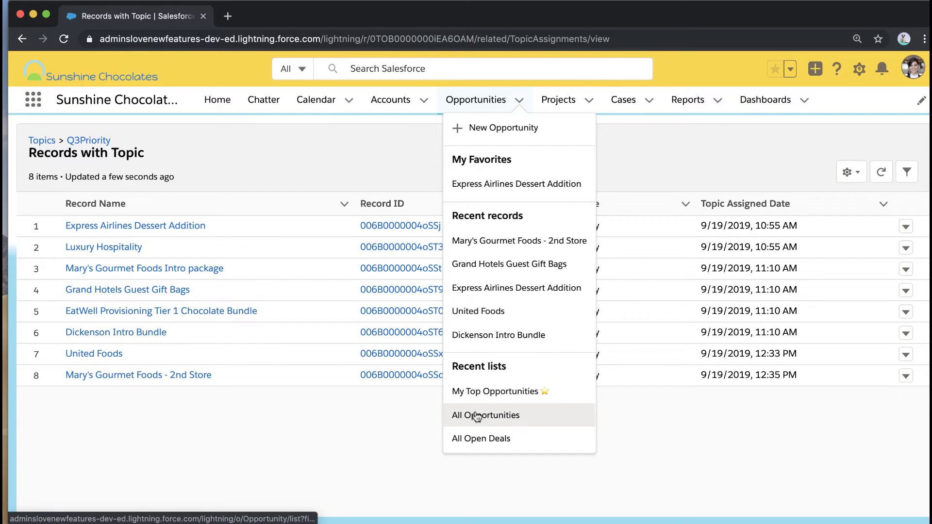
Switch to the All Opportunities list and bring up its list view controls.
{"action": "left_click", "coordinate": [485, 414]}
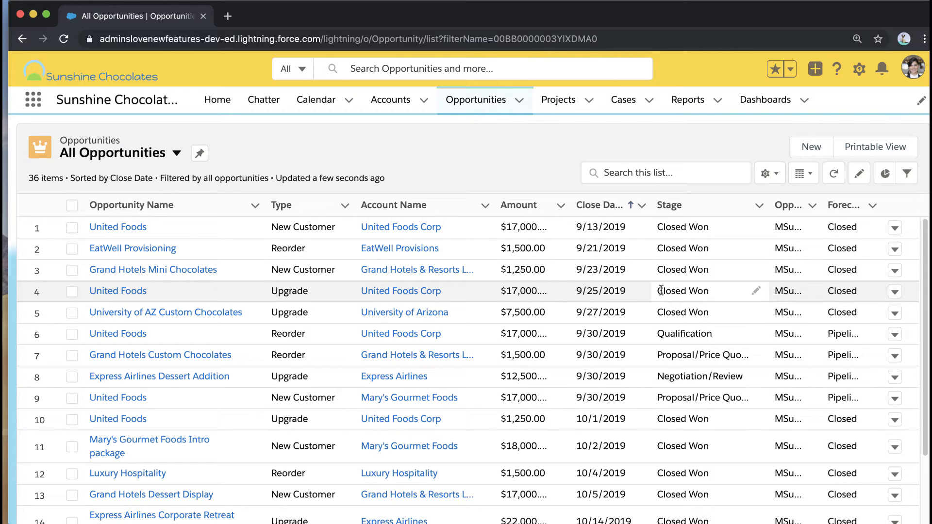
{"action": "left_click", "coordinate": [766, 173]}
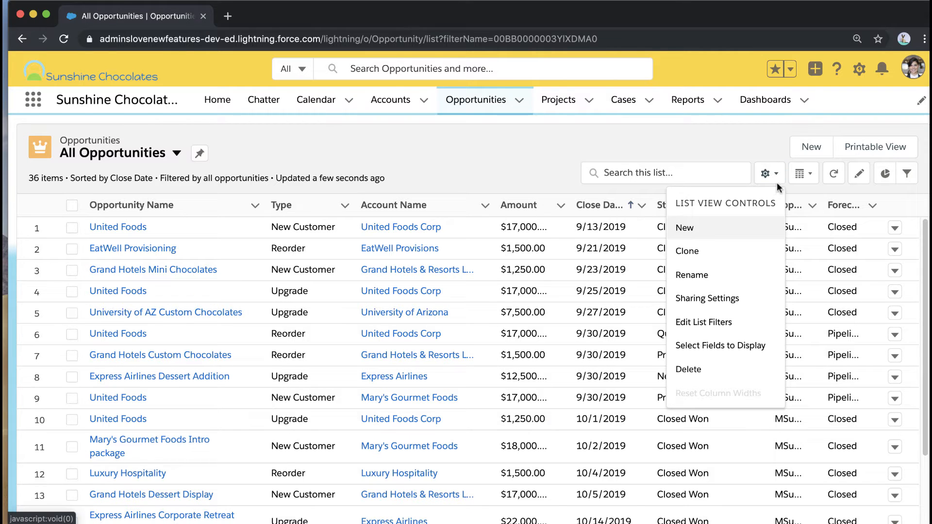
Clone the list as 'Q3 Priority Opportunities', shared with all users, and save it.
{"action": "left_click", "coordinate": [687, 250]}
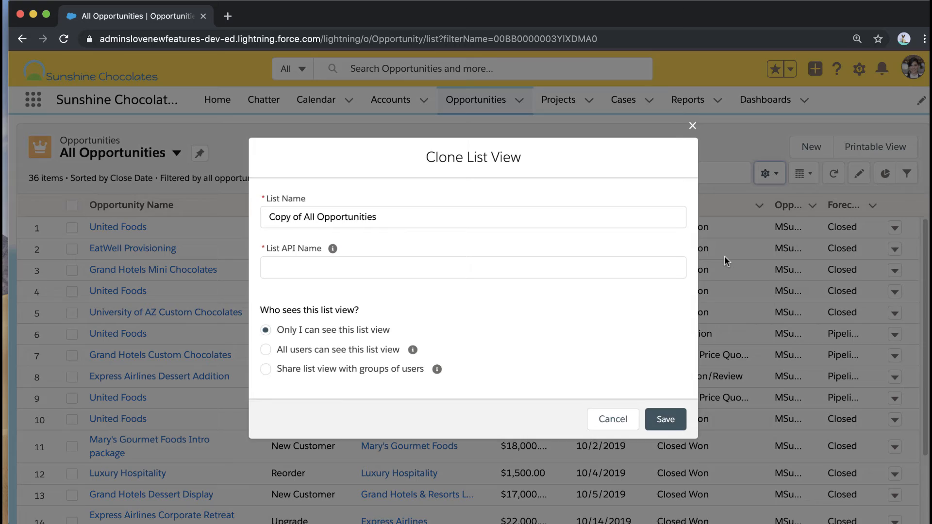
{"action": "left_click", "coordinate": [473, 217]}
{"action": "type", "text": "Q"}
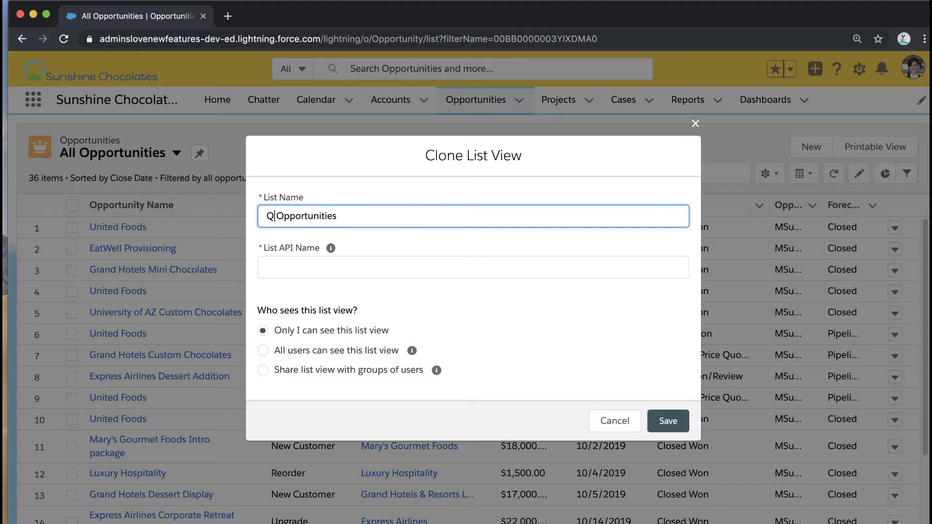
{"action": "type", "text": "3 Priority"}
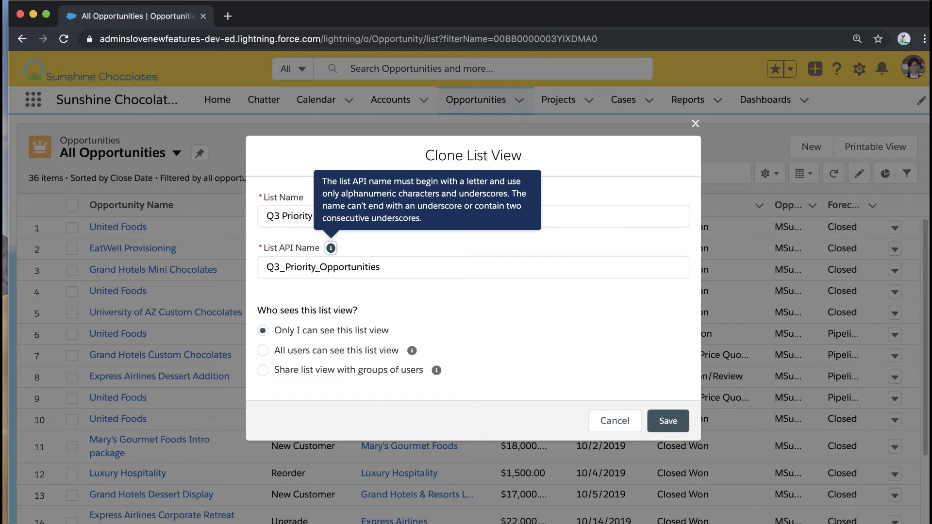
{"action": "left_click", "coordinate": [263, 351]}
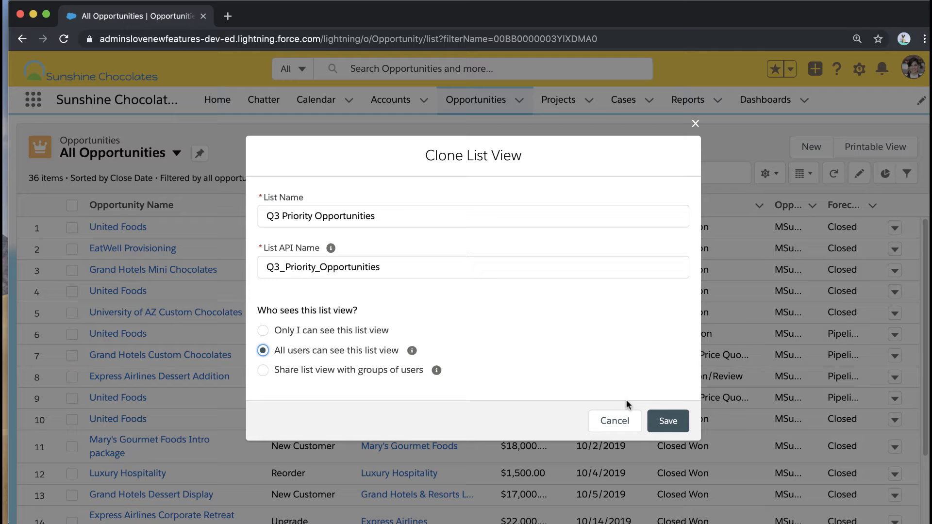
{"action": "left_click", "coordinate": [667, 420]}
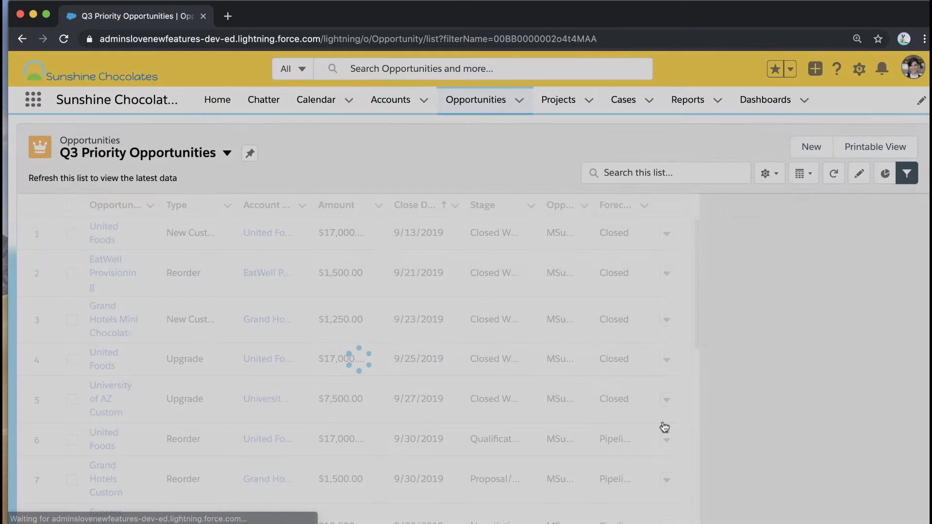
{"action": "left_click", "coordinate": [907, 173]}
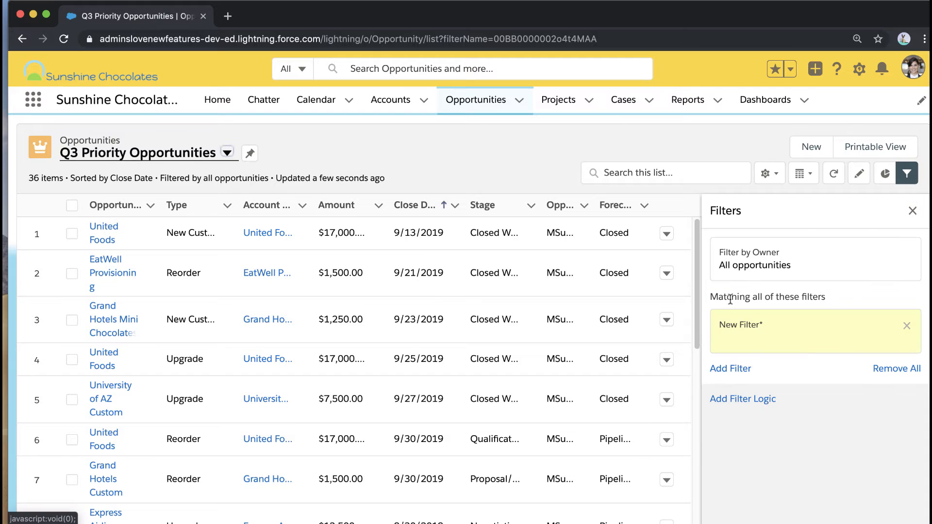
Add a Topics includes q3priority filter and save the list, leaving 8 records.
{"action": "left_click", "coordinate": [815, 331]}
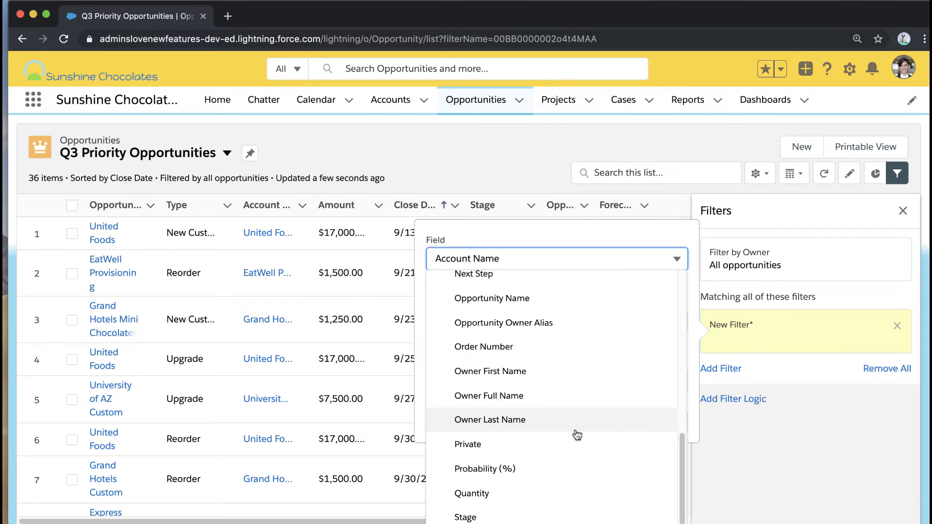
{"action": "scroll", "scroll_direction": "down", "scroll_amount": 3}
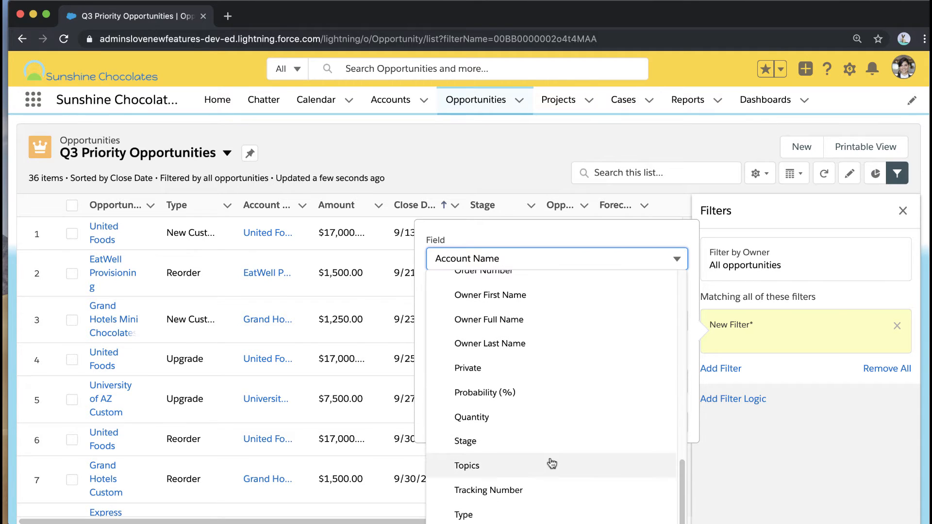
{"action": "left_click", "coordinate": [467, 465]}
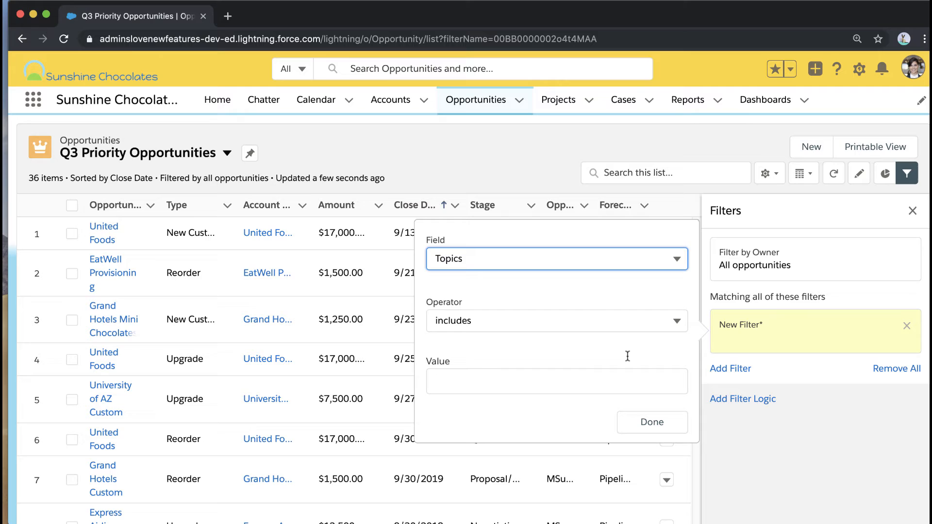
{"action": "left_click", "coordinate": [556, 380]}
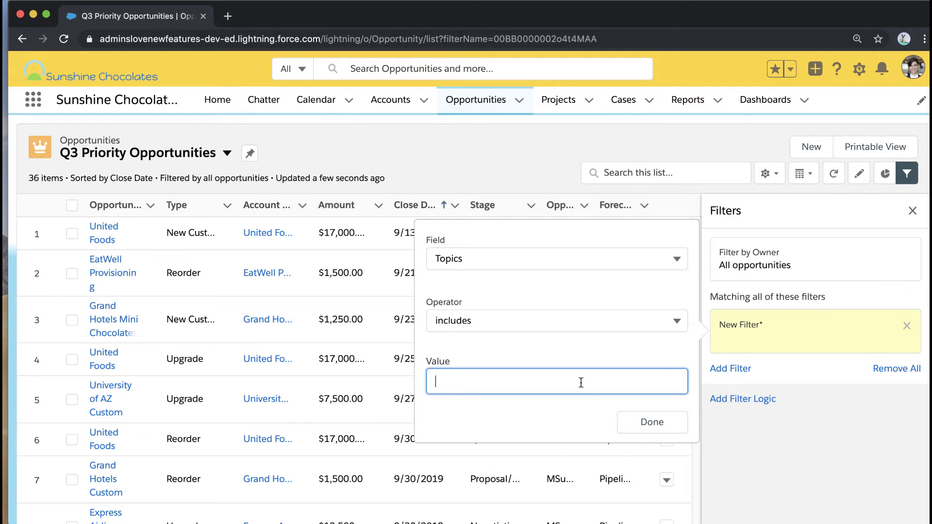
{"action": "type", "text": "q3"}
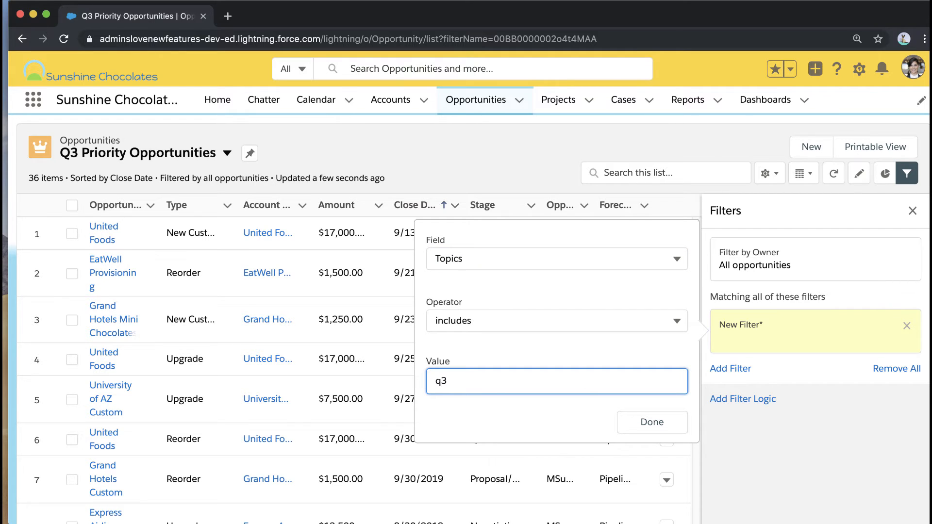
{"action": "type", "text": "priority"}
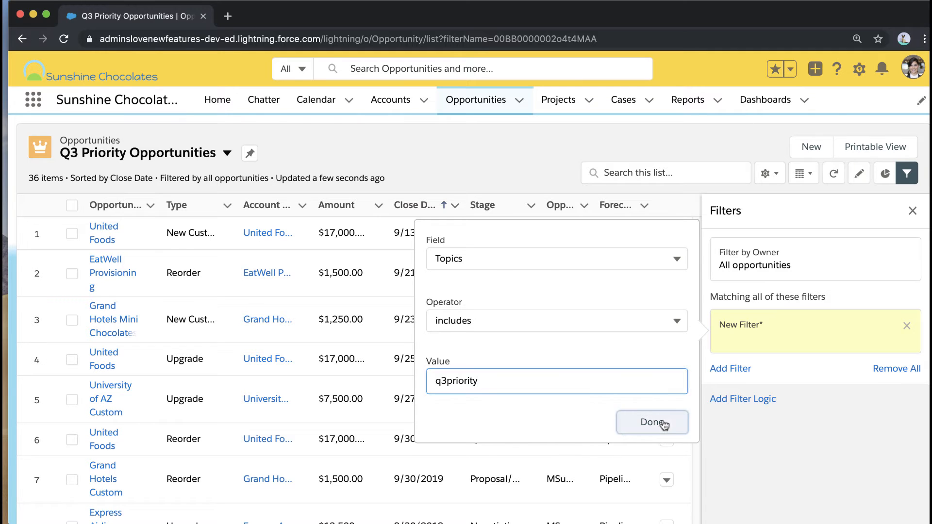
{"action": "left_click", "coordinate": [652, 423]}
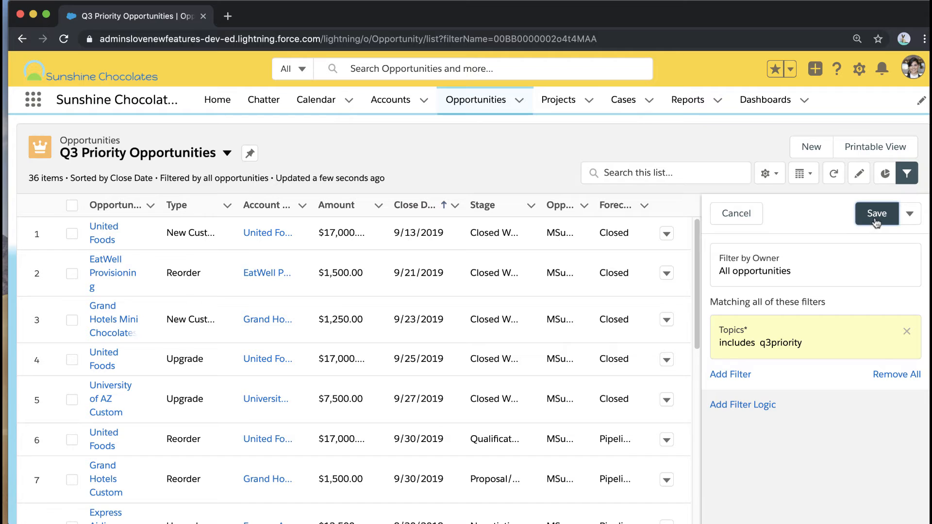
{"action": "left_click", "coordinate": [876, 213]}
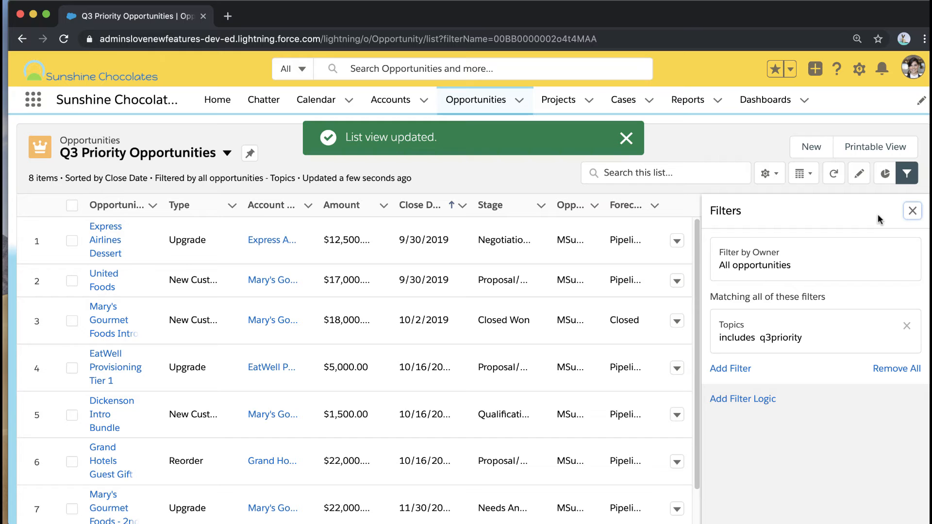
Check the Pipeline By Stage chart, then show the 8-record list in Printable View.
{"action": "left_click", "coordinate": [906, 173]}
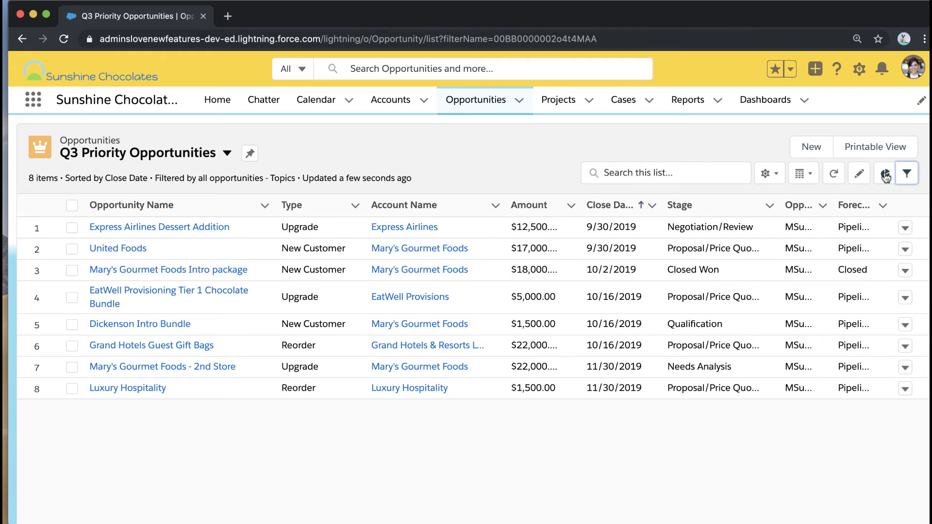
{"action": "mouse_move", "coordinate": [886, 173]}
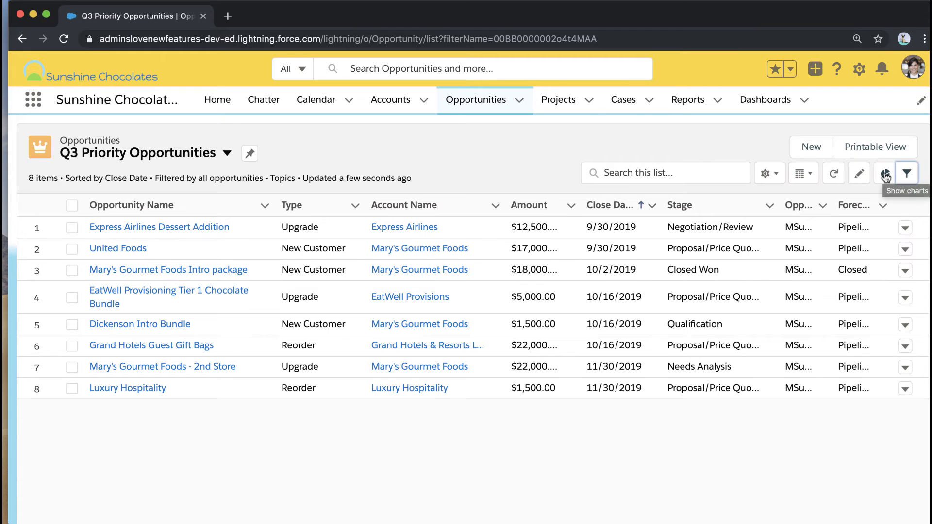
{"action": "left_click", "coordinate": [885, 173]}
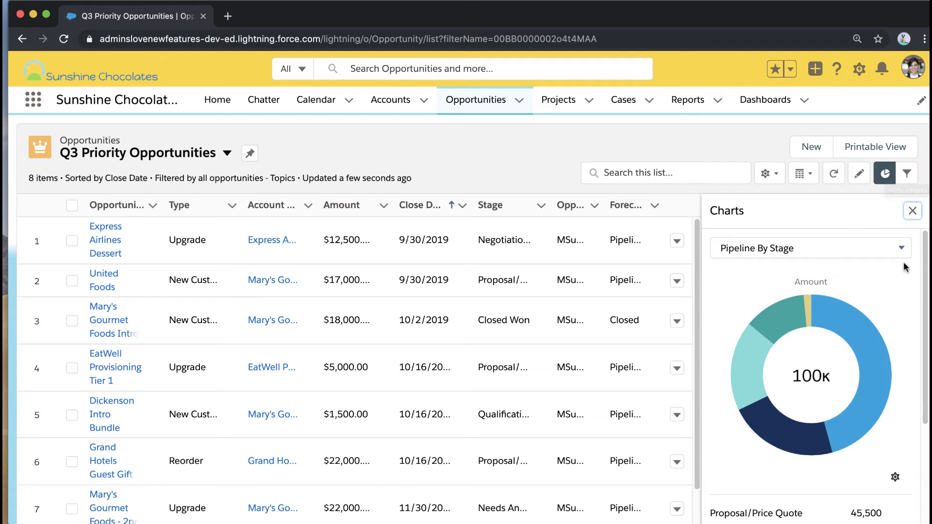
{"action": "scroll", "scroll_direction": "down", "scroll_amount": 3}
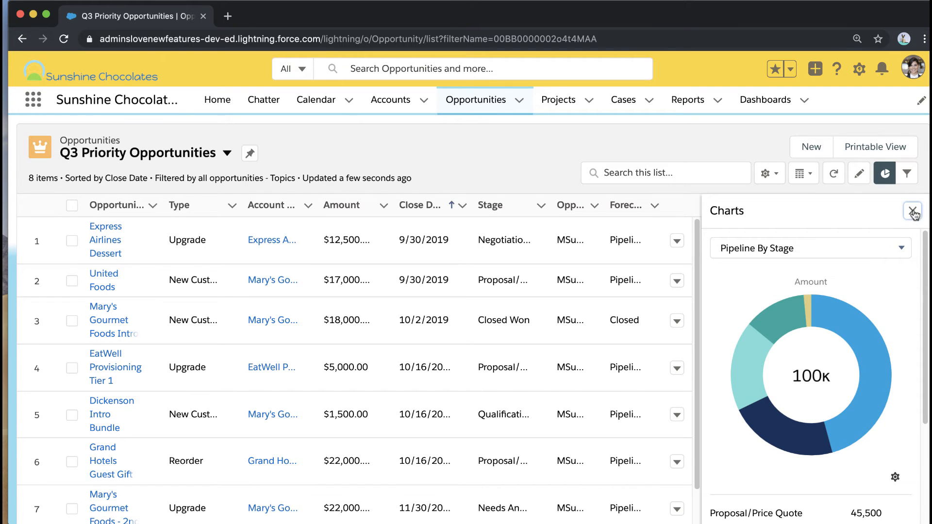
{"action": "left_click", "coordinate": [913, 211]}
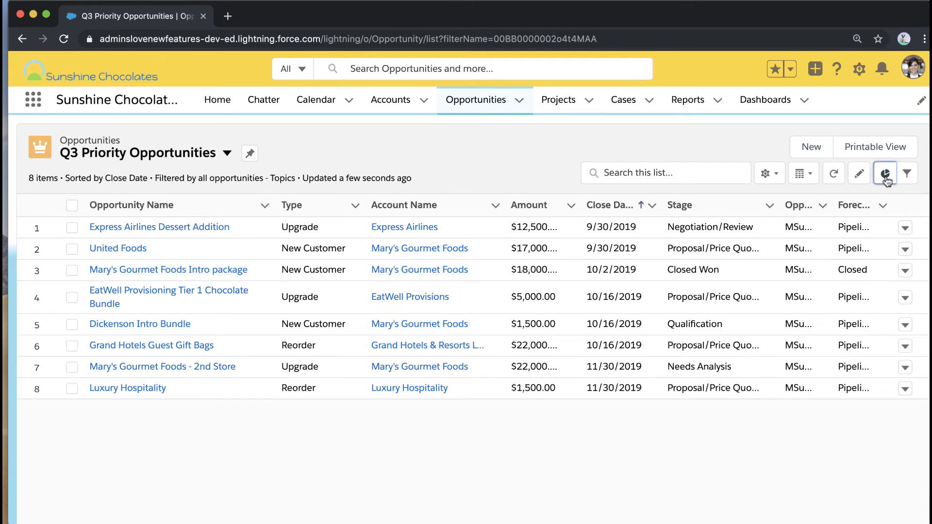
{"action": "mouse_move", "coordinate": [875, 147]}
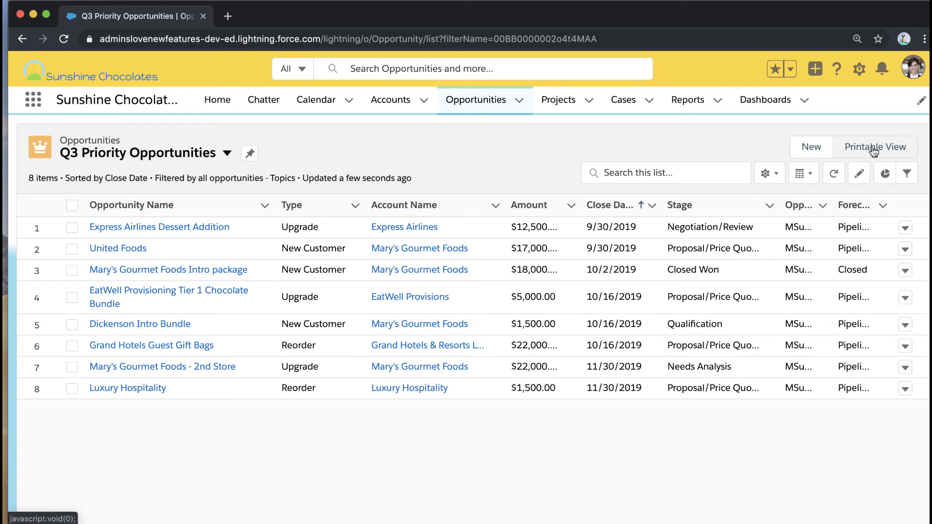
{"action": "left_click", "coordinate": [874, 147]}
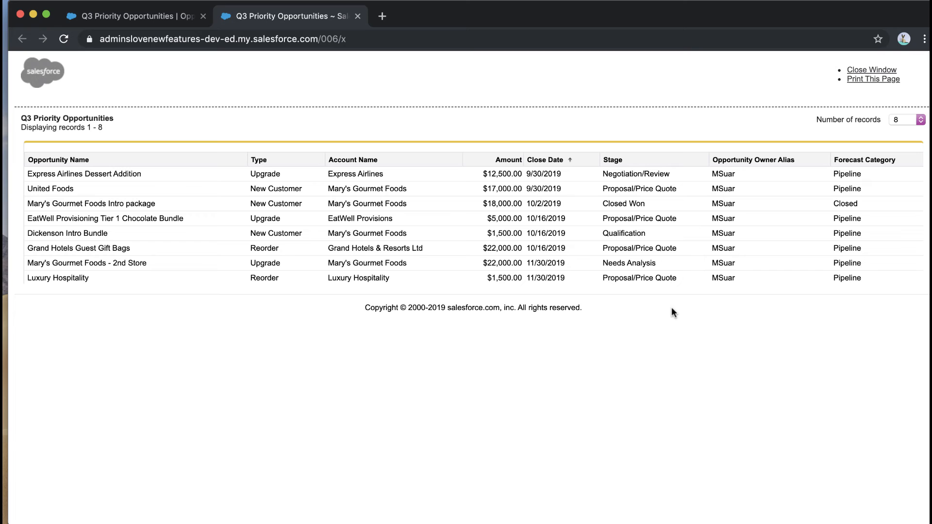